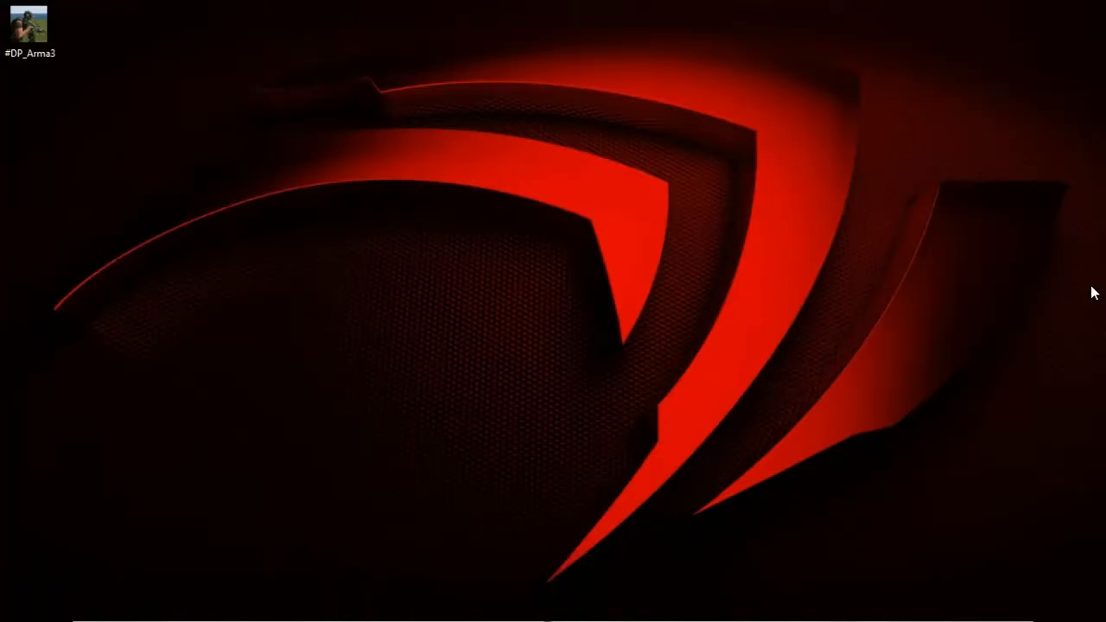
pyautogui.moveTo(915, 243)
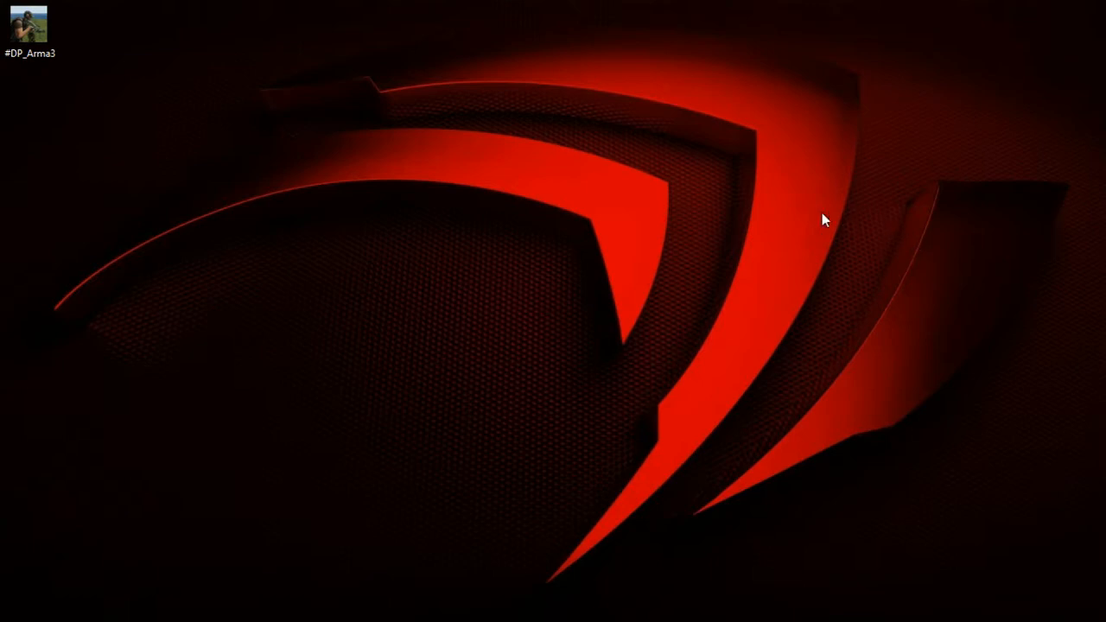
pyautogui.moveTo(790, 609)
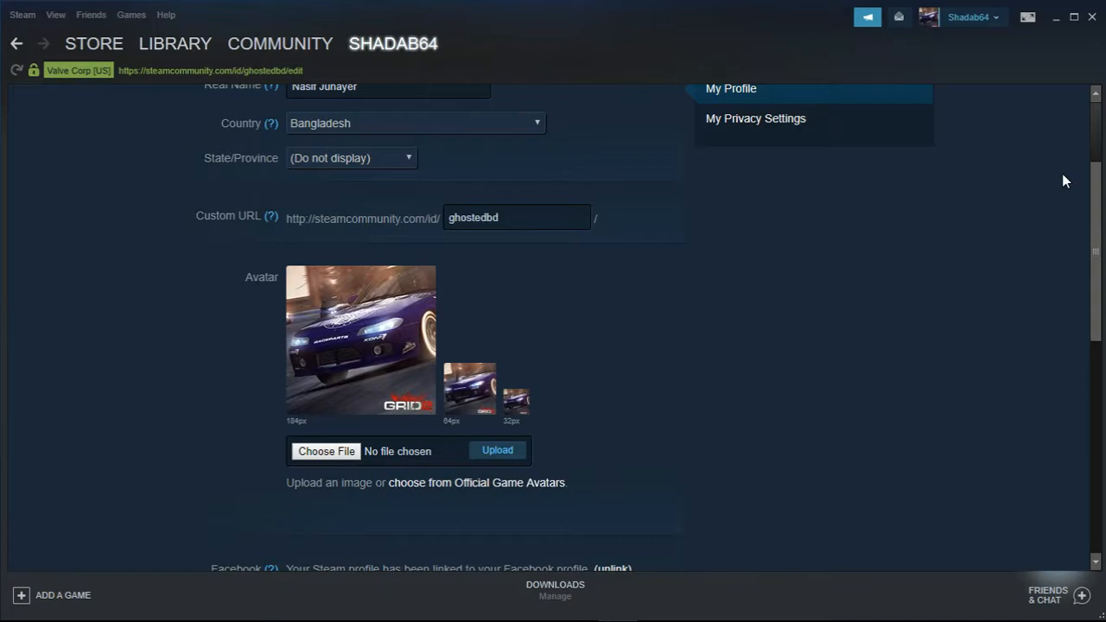
# Step: Switch from the Steam client to a new Chrome tab on the Google start page
pyautogui.click(1072, 17)
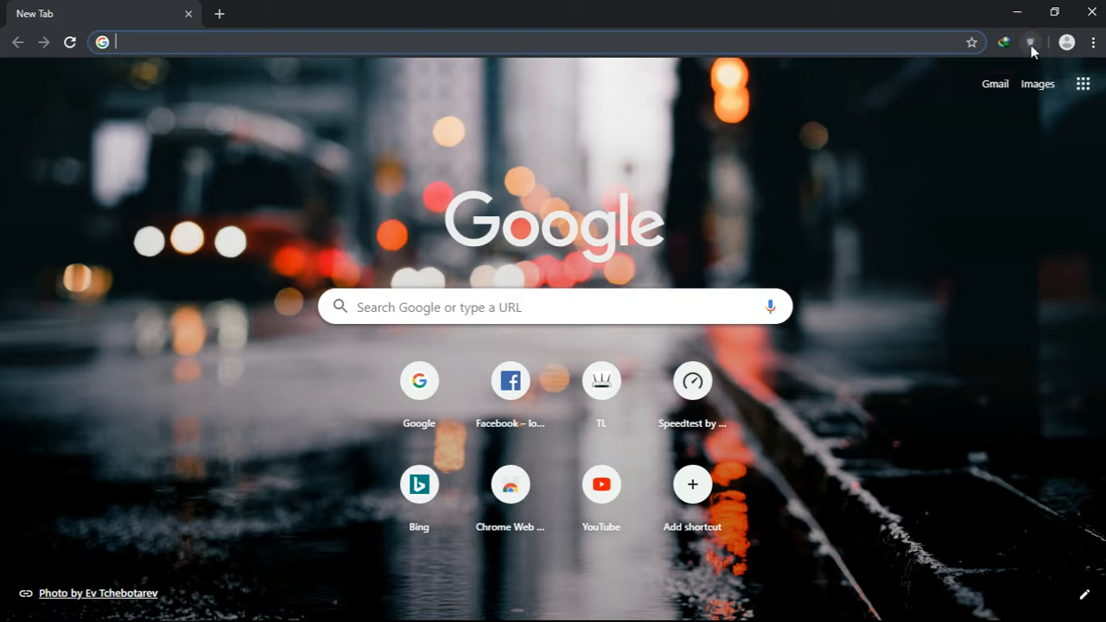
# Step: Connect the IP Unblock VPN extension using the Paris region
pyautogui.click(1030, 41)
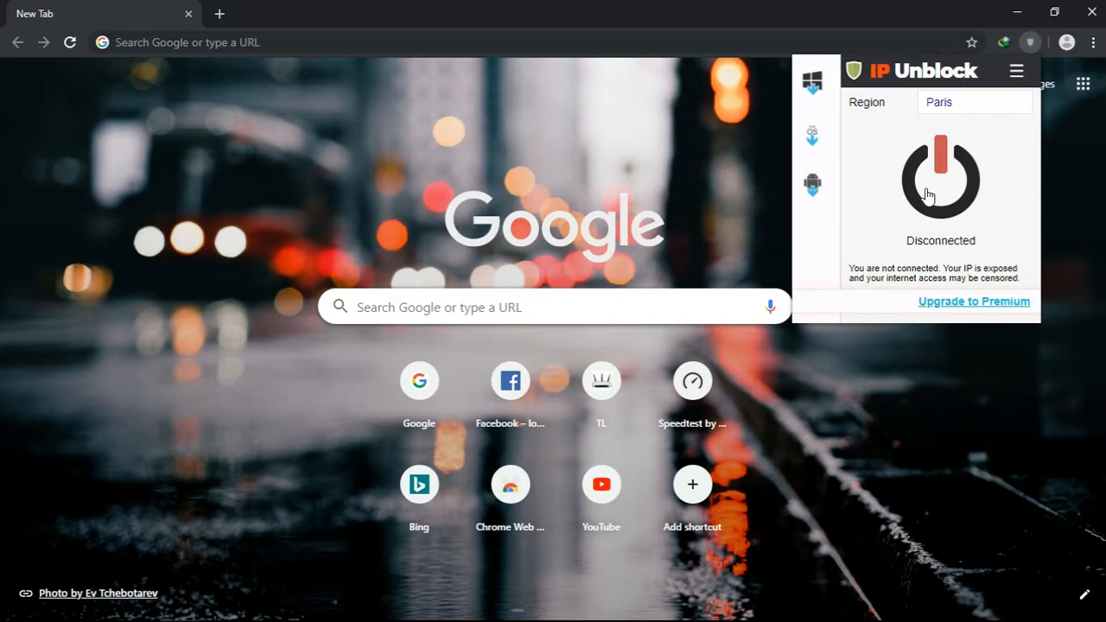
pyautogui.moveTo(948, 198)
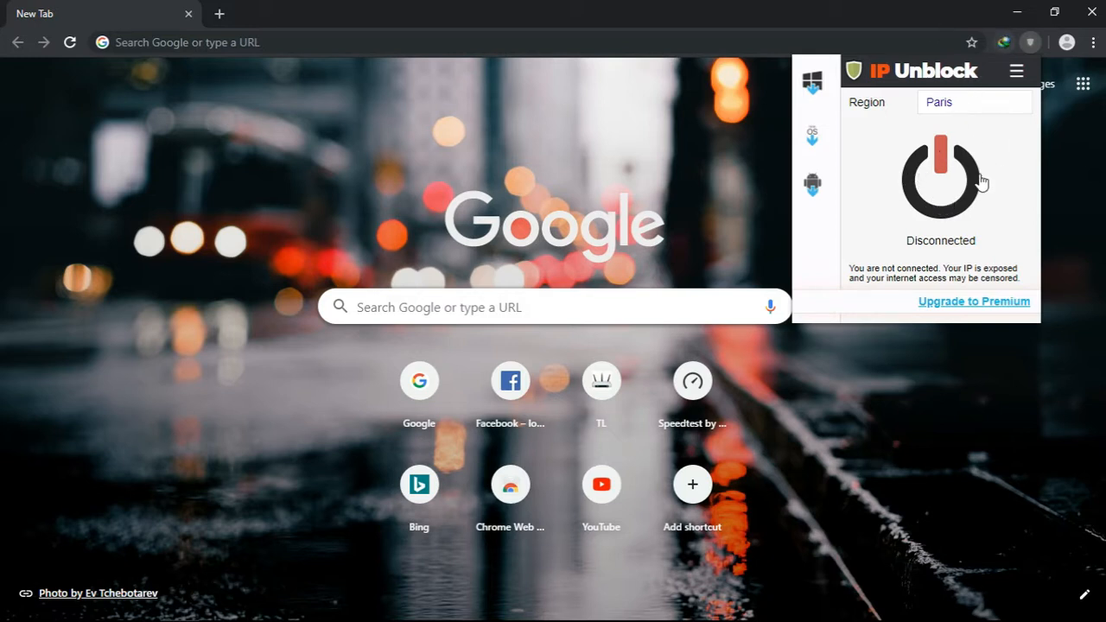
pyautogui.click(940, 177)
pyautogui.write('s')
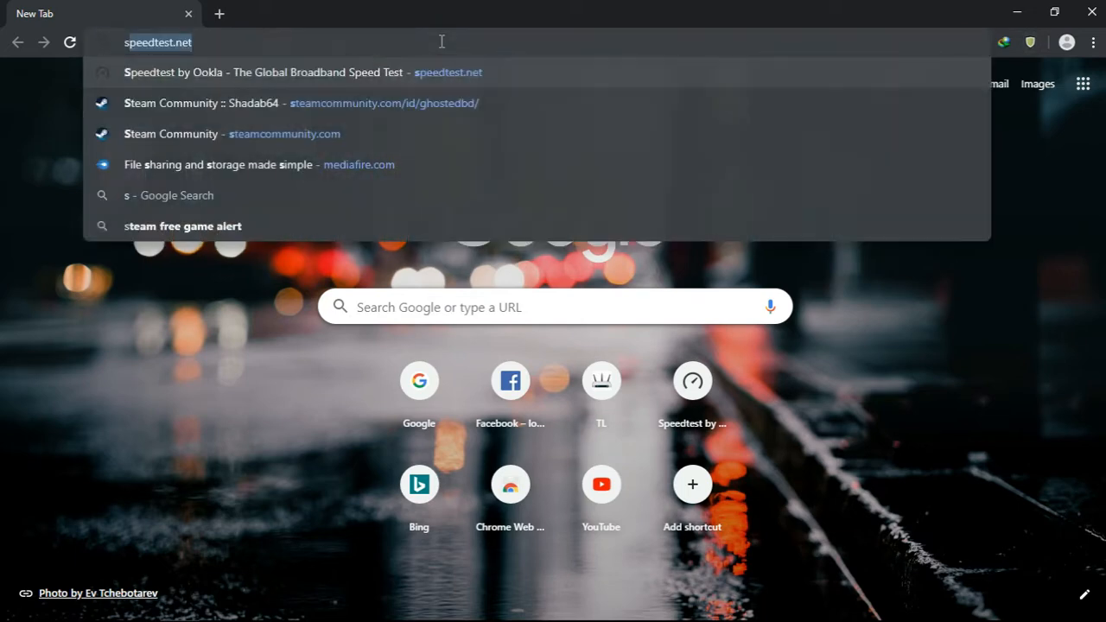
# Step: Edit the Steam Community profile and pick #DP_Arma3.jpg from the Desktop as avatar file
pyautogui.click(301, 103)
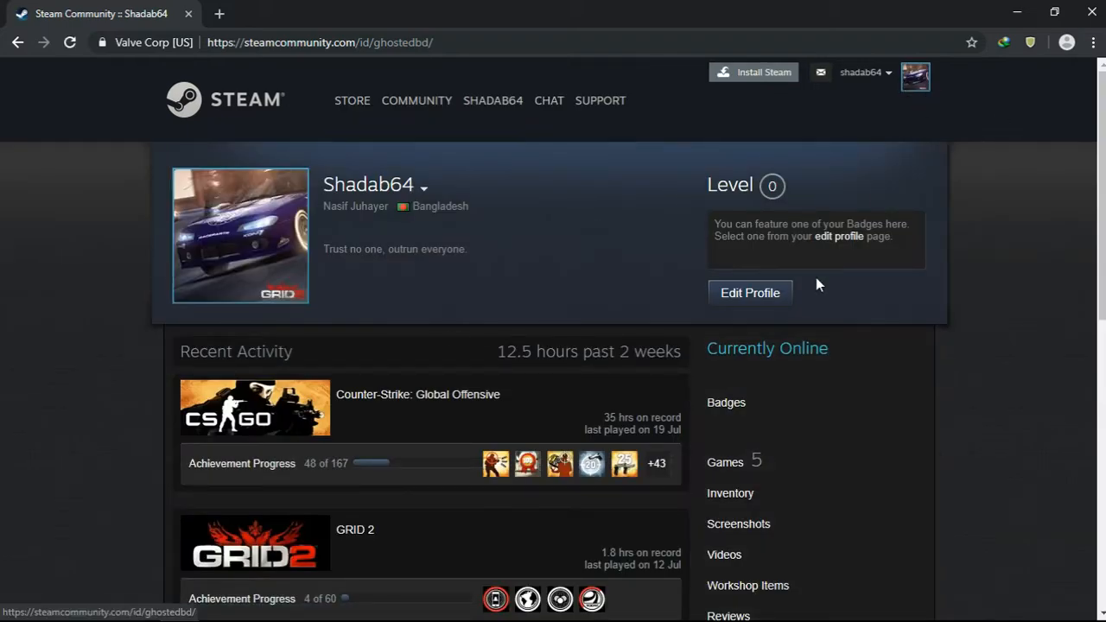
pyautogui.click(749, 292)
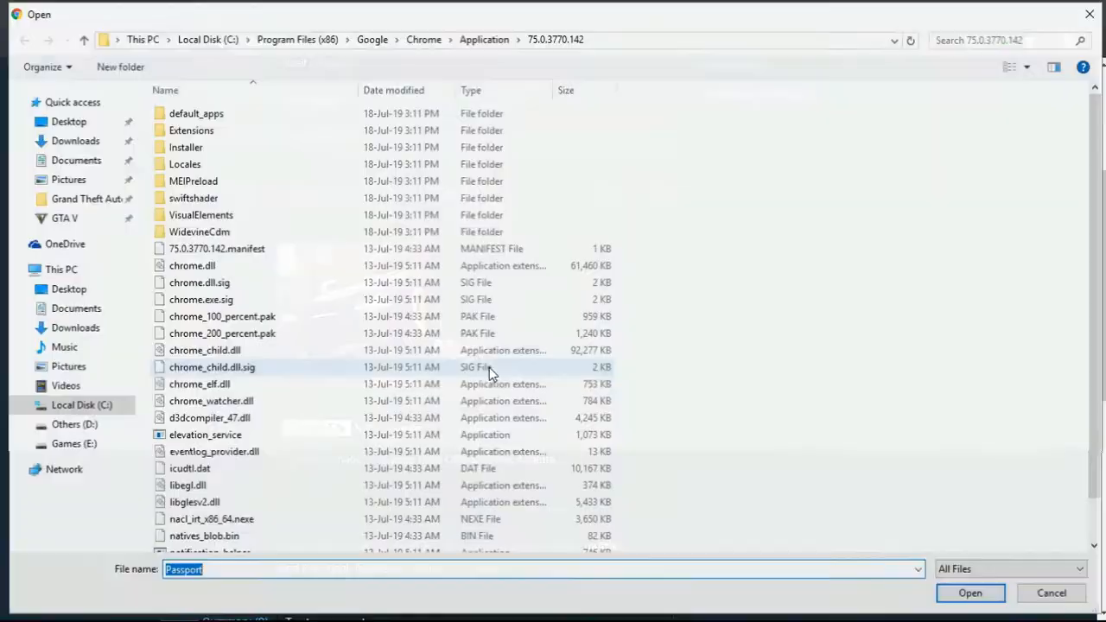
pyautogui.click(68, 289)
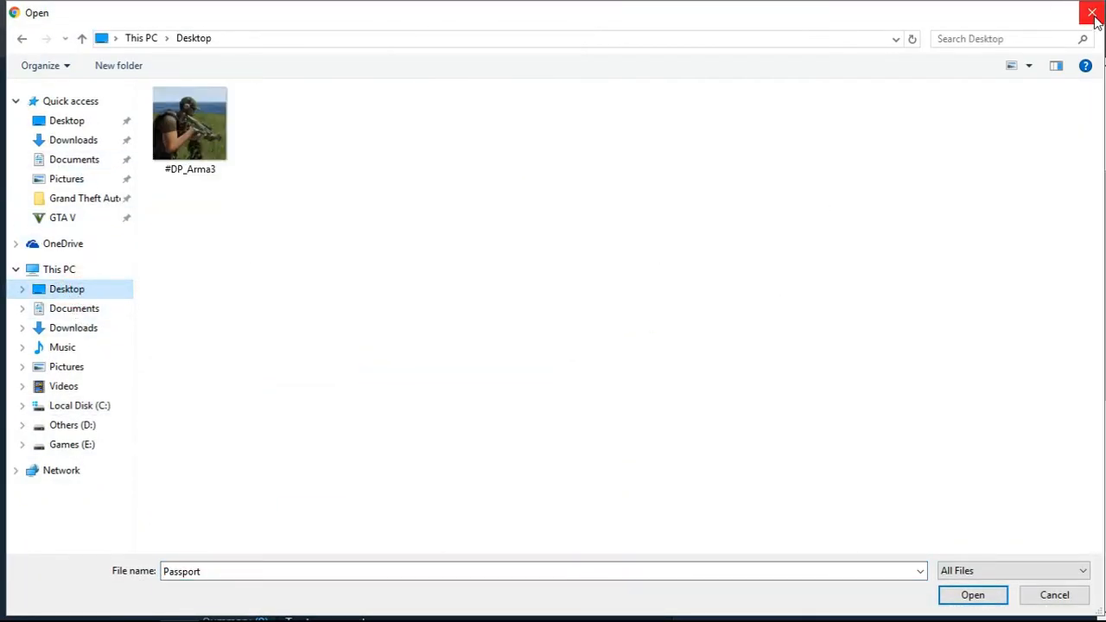
pyautogui.click(1092, 12)
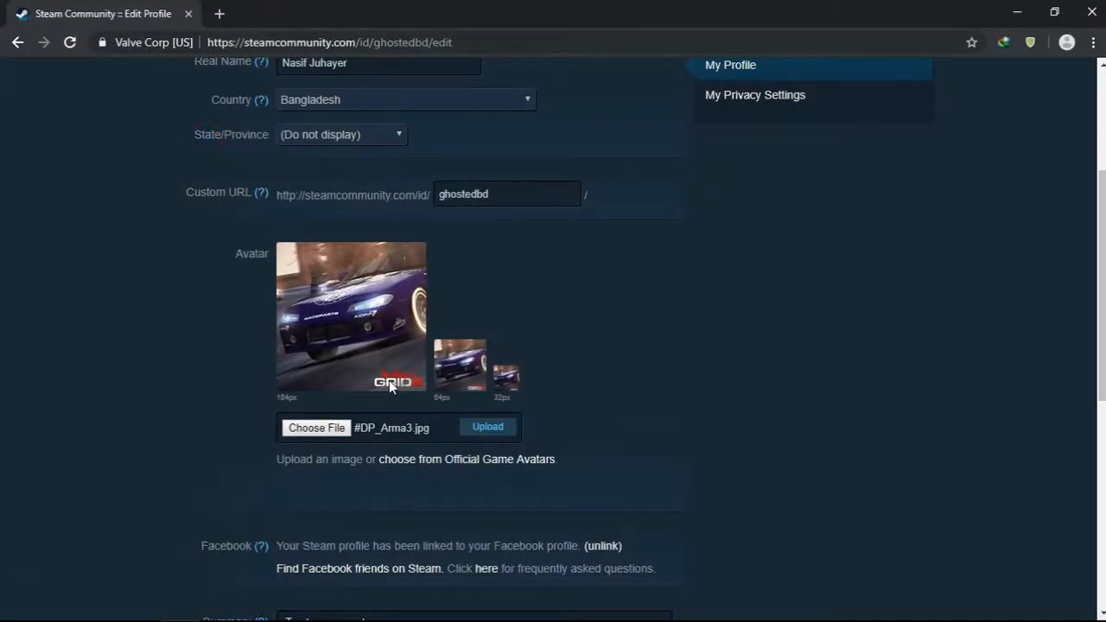
# Step: Upload the #DP_Arma3 soldier image so it replaces the racing-car avatar
pyautogui.click(487, 426)
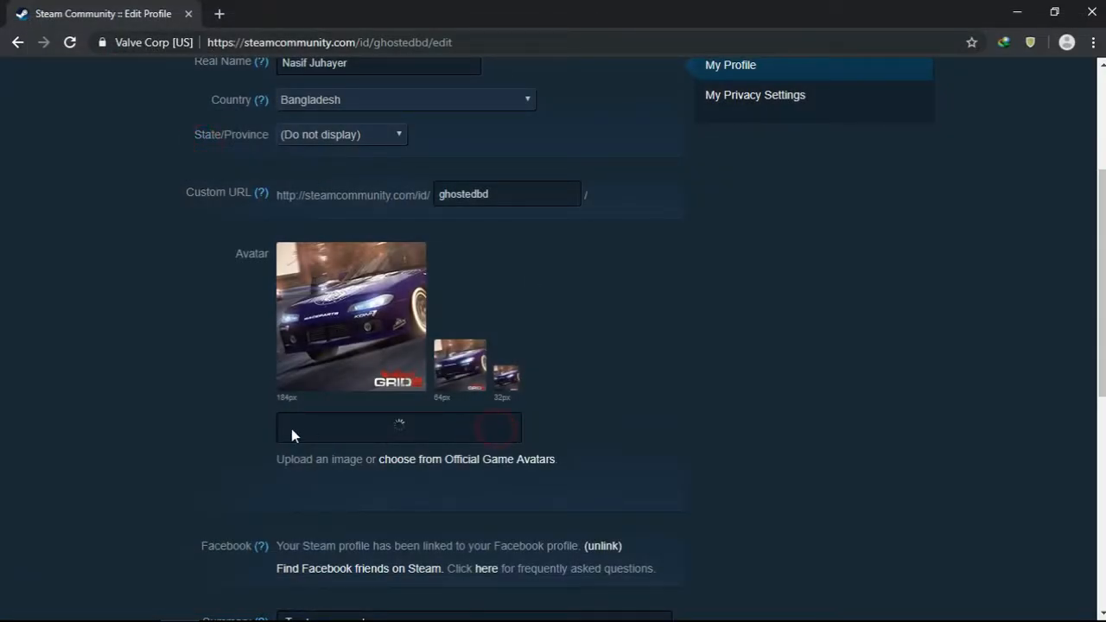
pyautogui.click(315, 427)
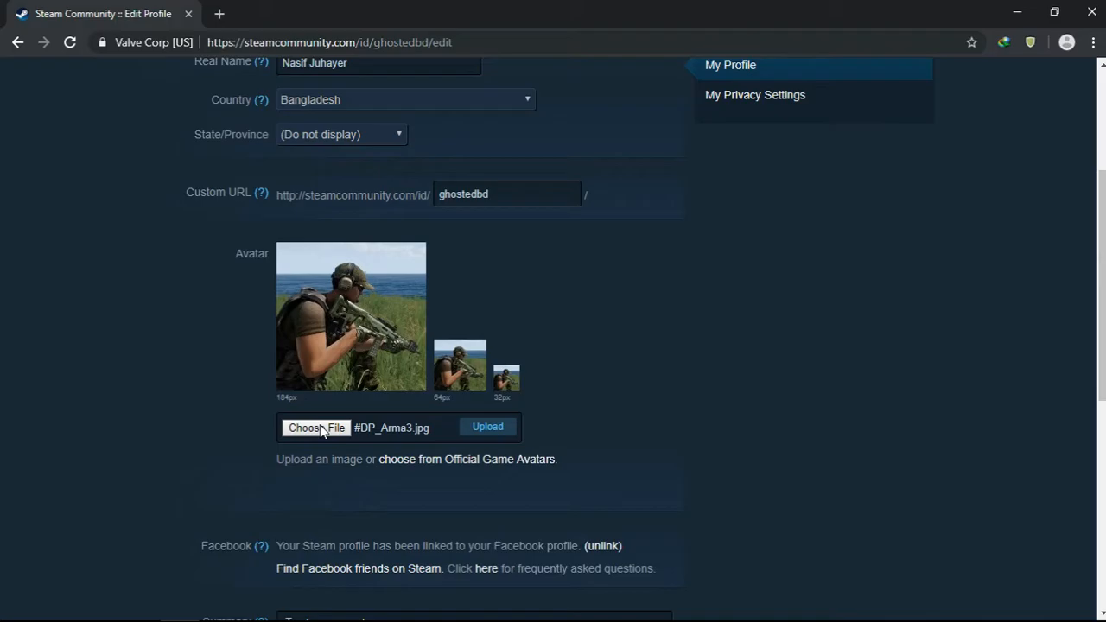
pyautogui.click(316, 426)
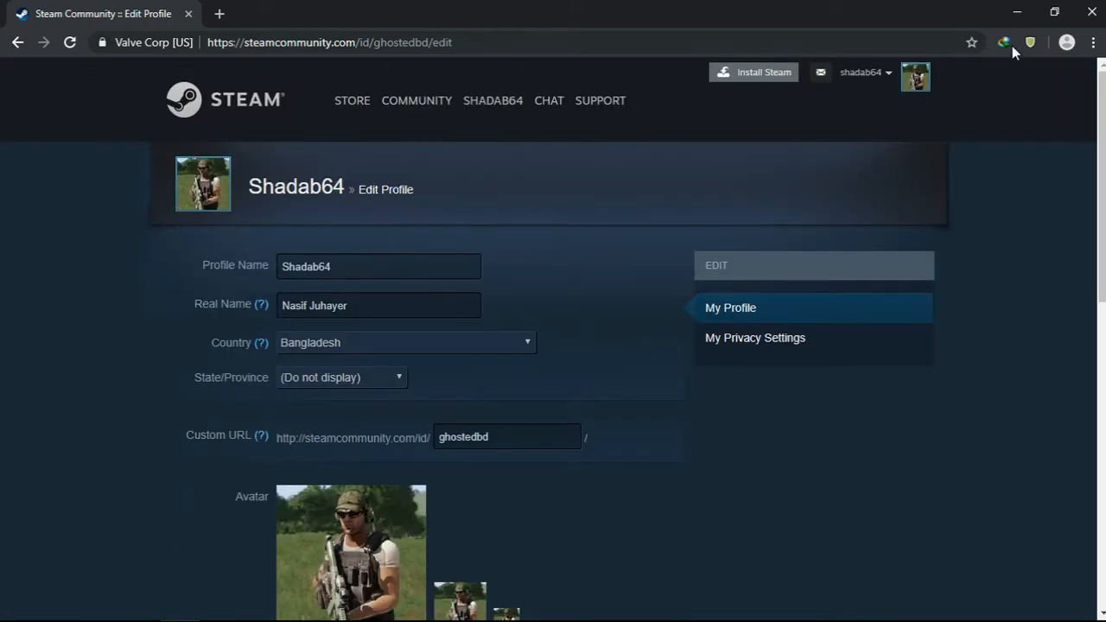
pyautogui.moveTo(520, 140)
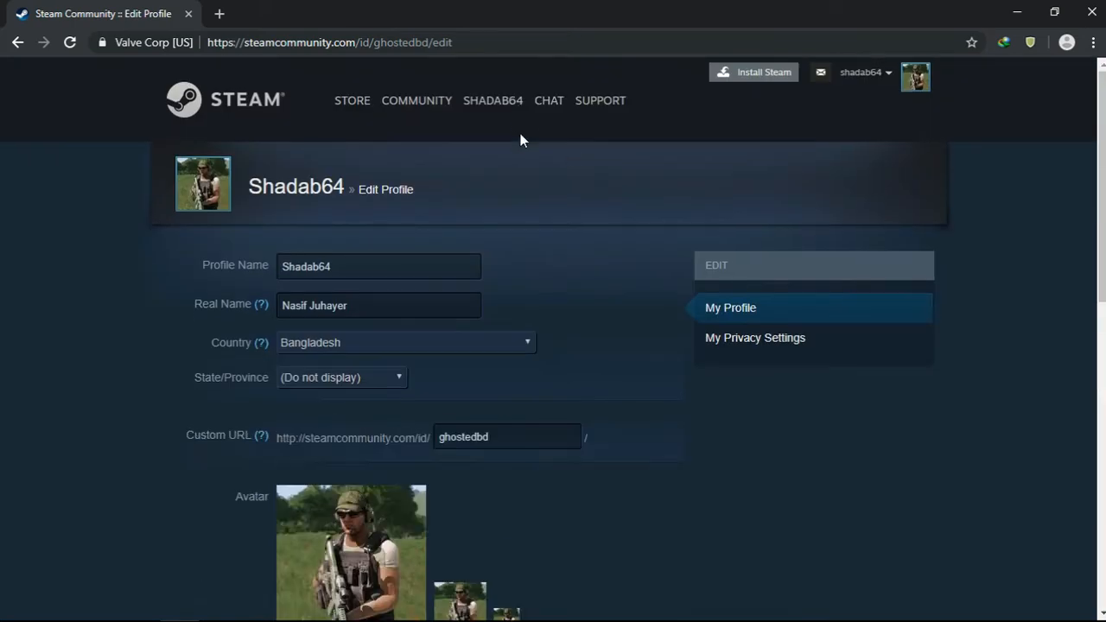
pyautogui.moveTo(1027, 52)
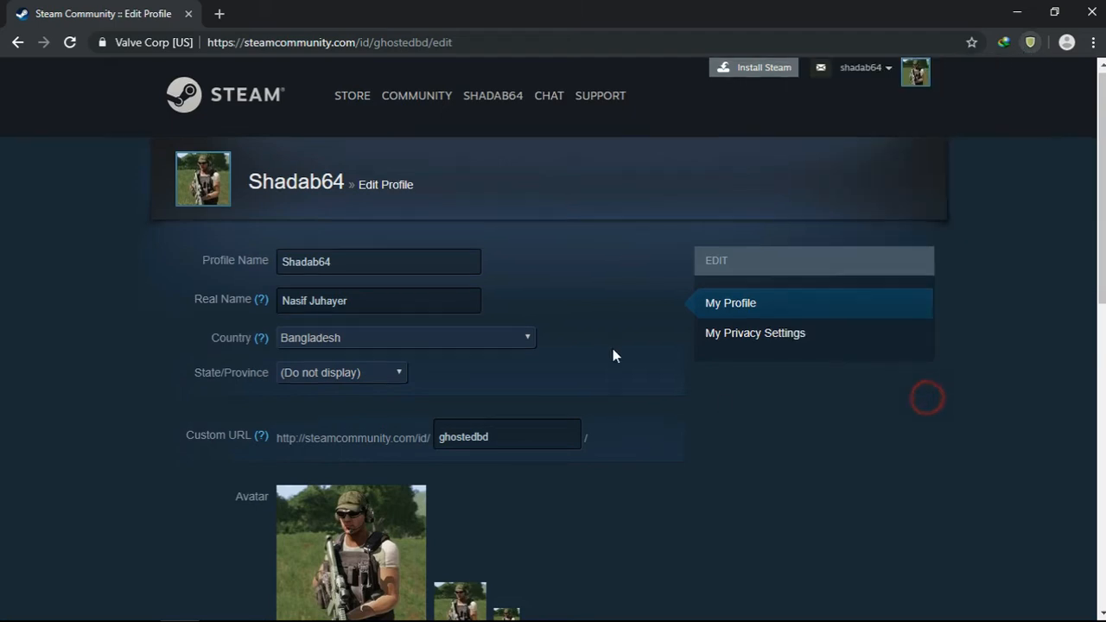
pyautogui.scroll(-3)
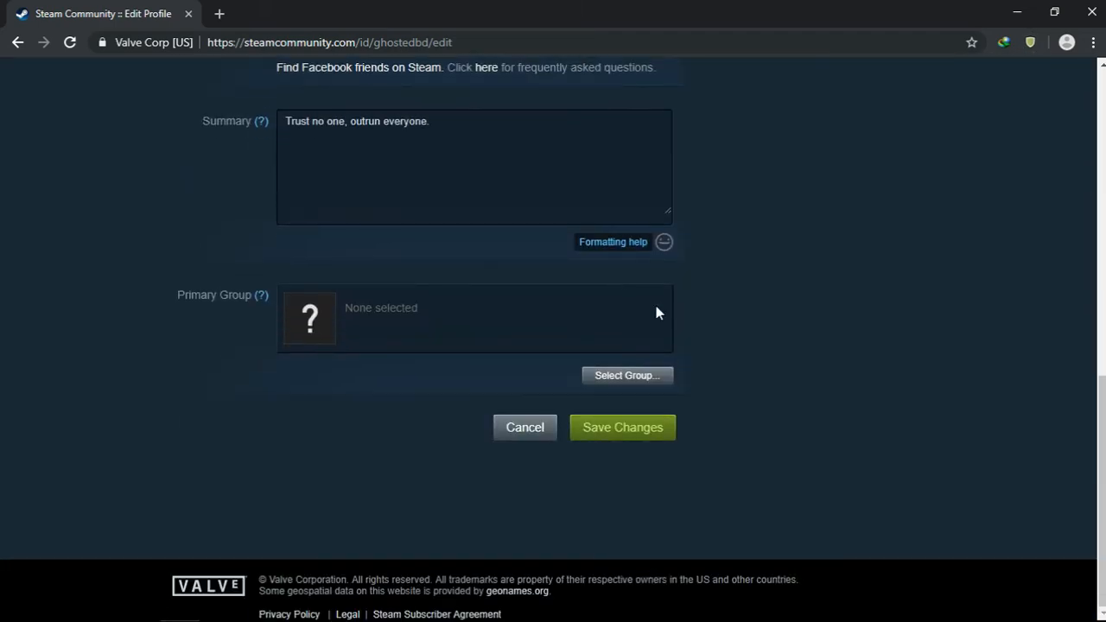